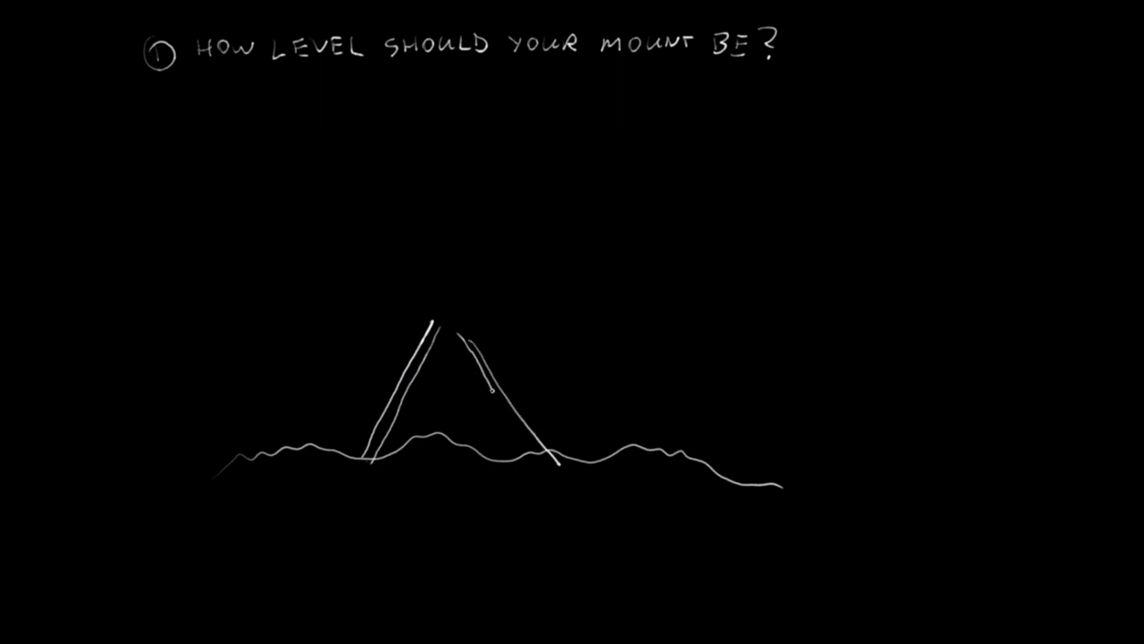
Sketch a tripod stroke over the wavy ground line under the mount-levelling heading
{"action": "left_click_drag", "start_coordinate": [429, 326], "coordinate": [456, 322]}
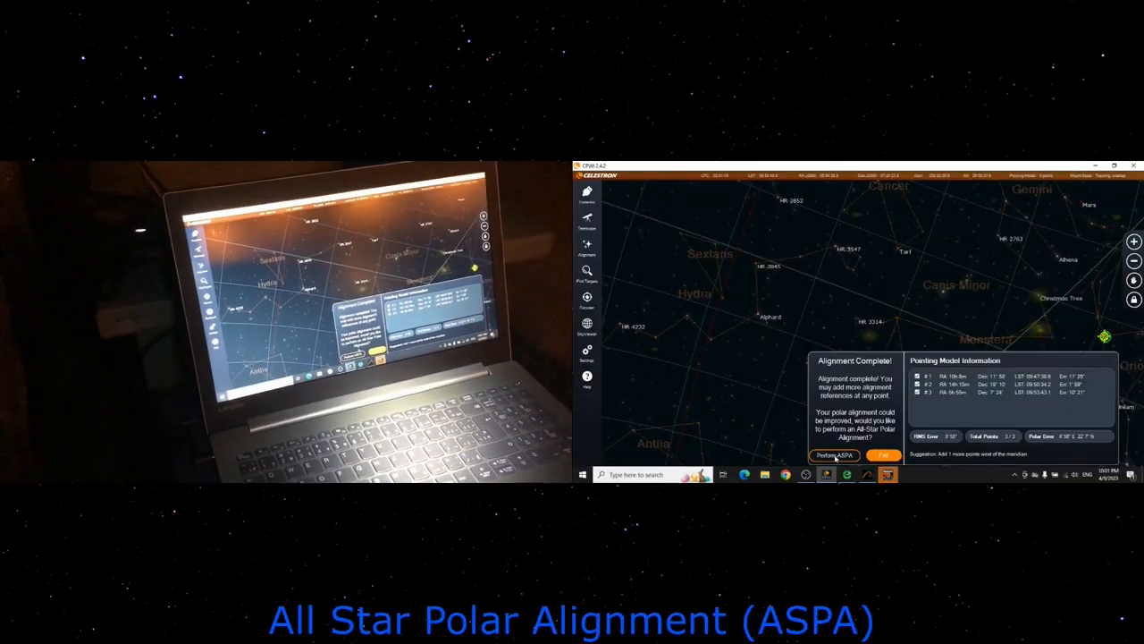
Start All-Star Polar Alignment and confirm Alphard is centred so the mount corrects polar error
{"action": "left_click", "coordinate": [833, 455]}
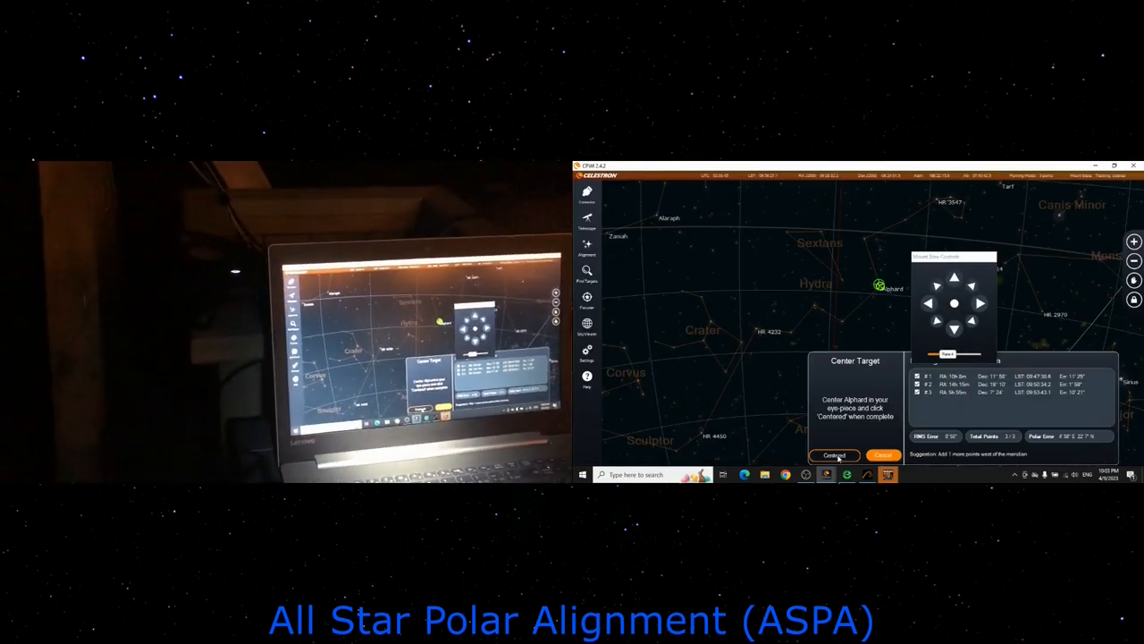
{"action": "left_click", "coordinate": [834, 455]}
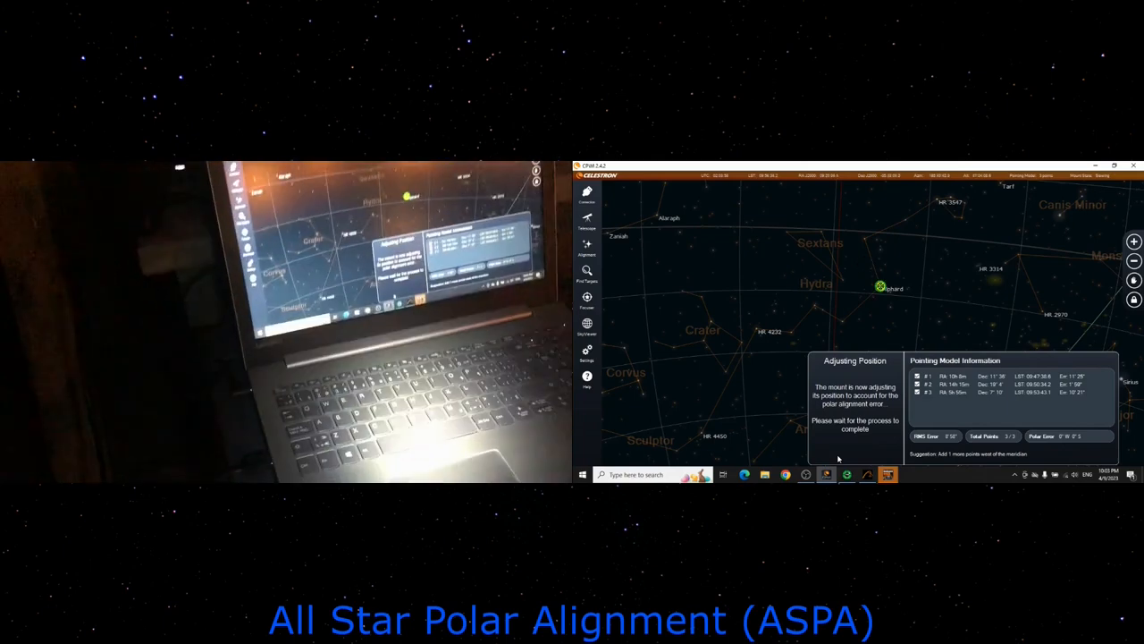